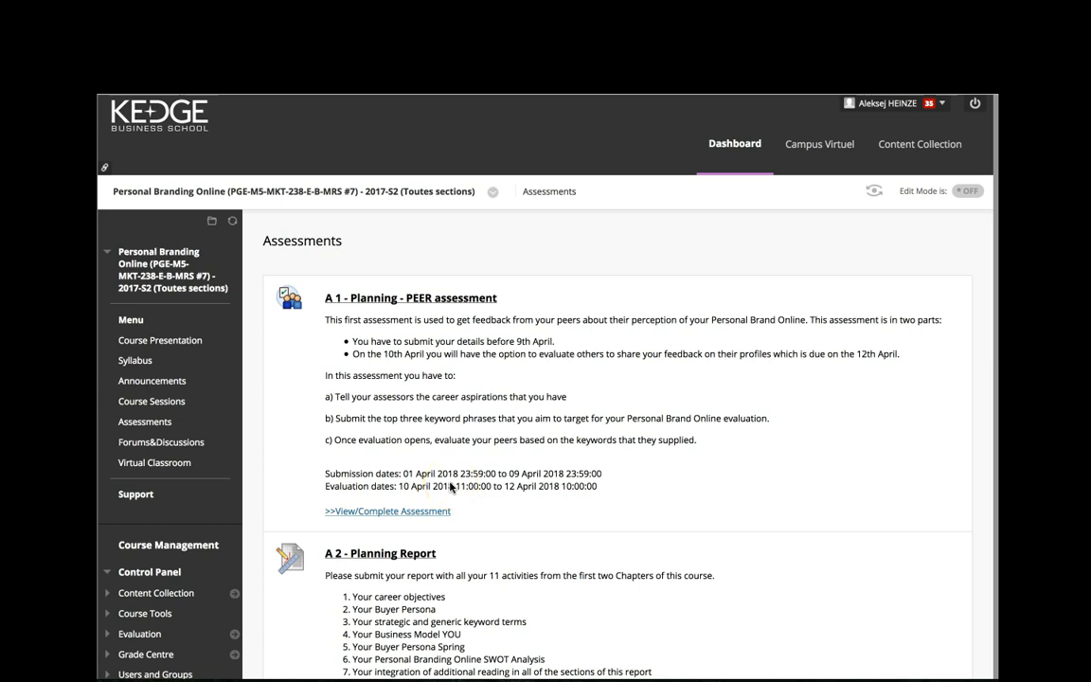
mouse_move(470, 469)
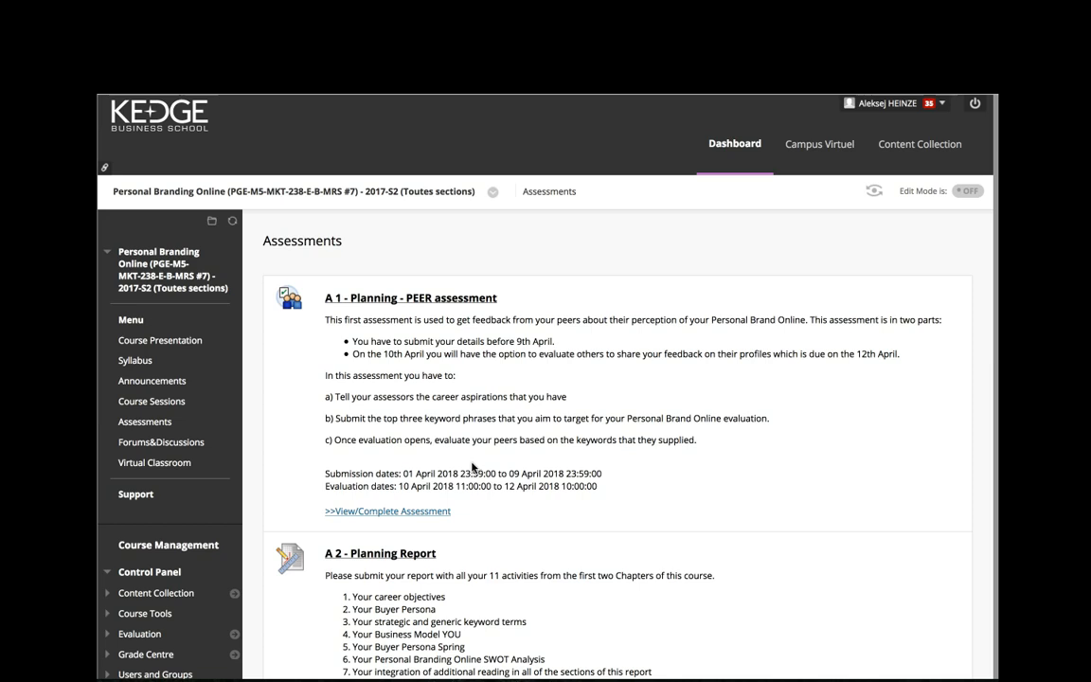
mouse_move(456, 441)
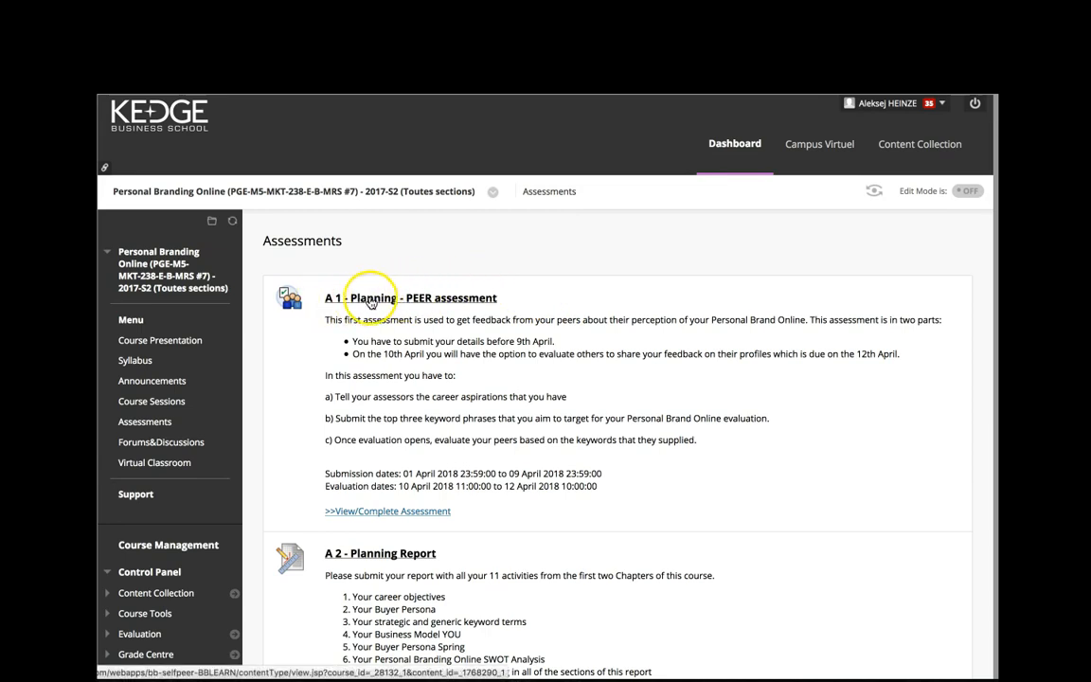
mouse_move(508, 375)
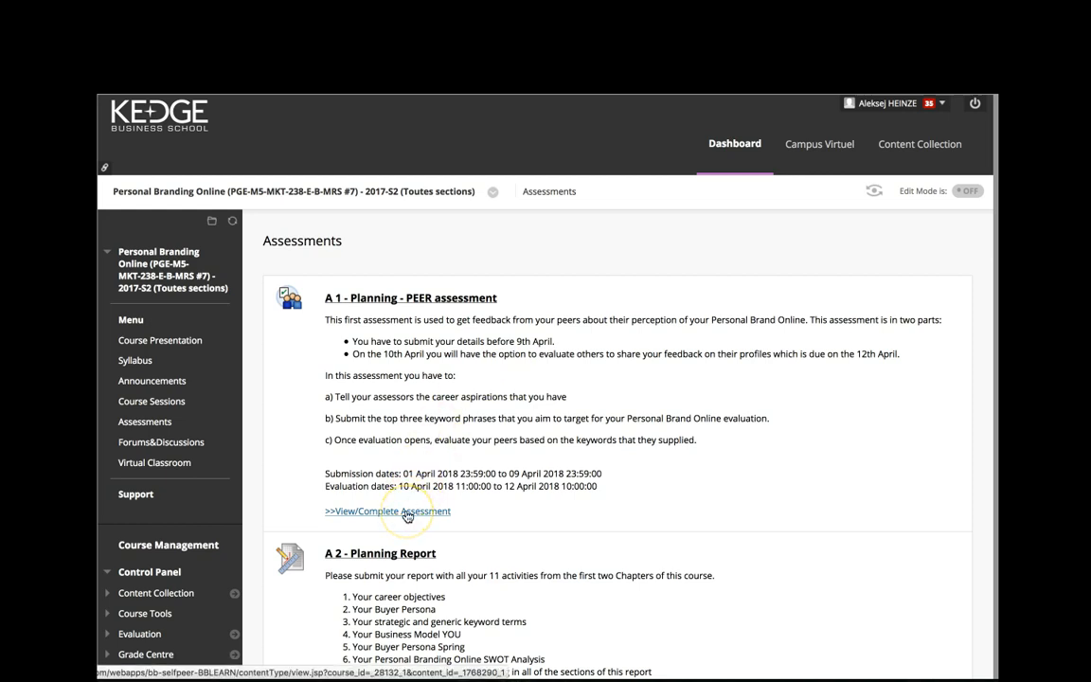
Reach the Evaluation Overview of the A 1 - Planning - PEER assessment showing the four-peer Evaluations list
click(386, 512)
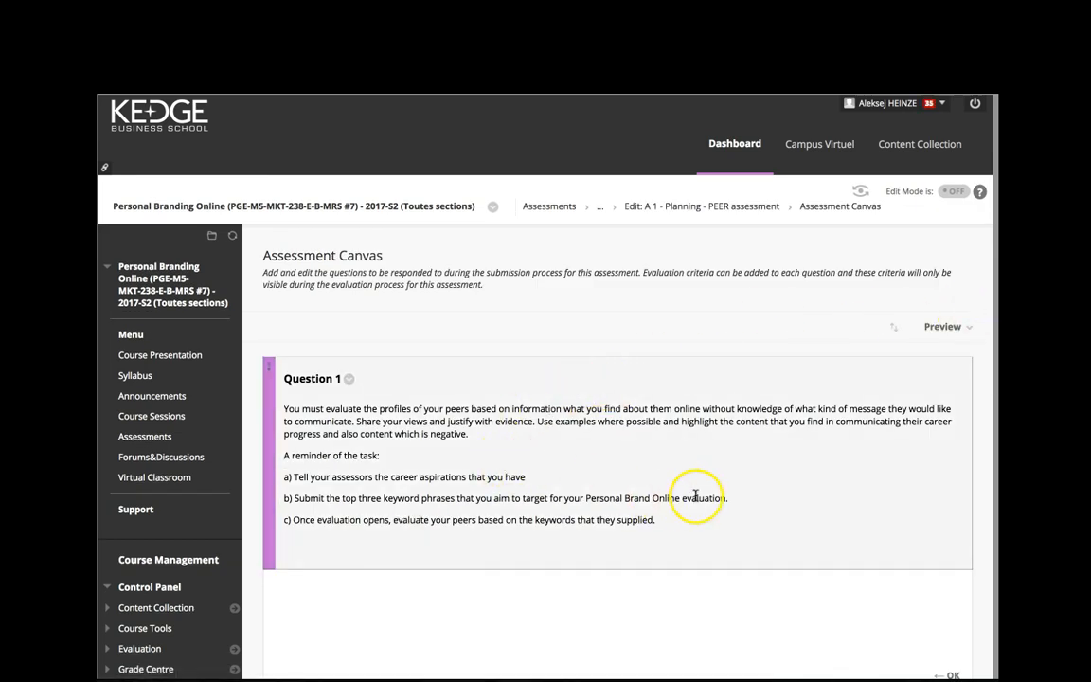
click(943, 325)
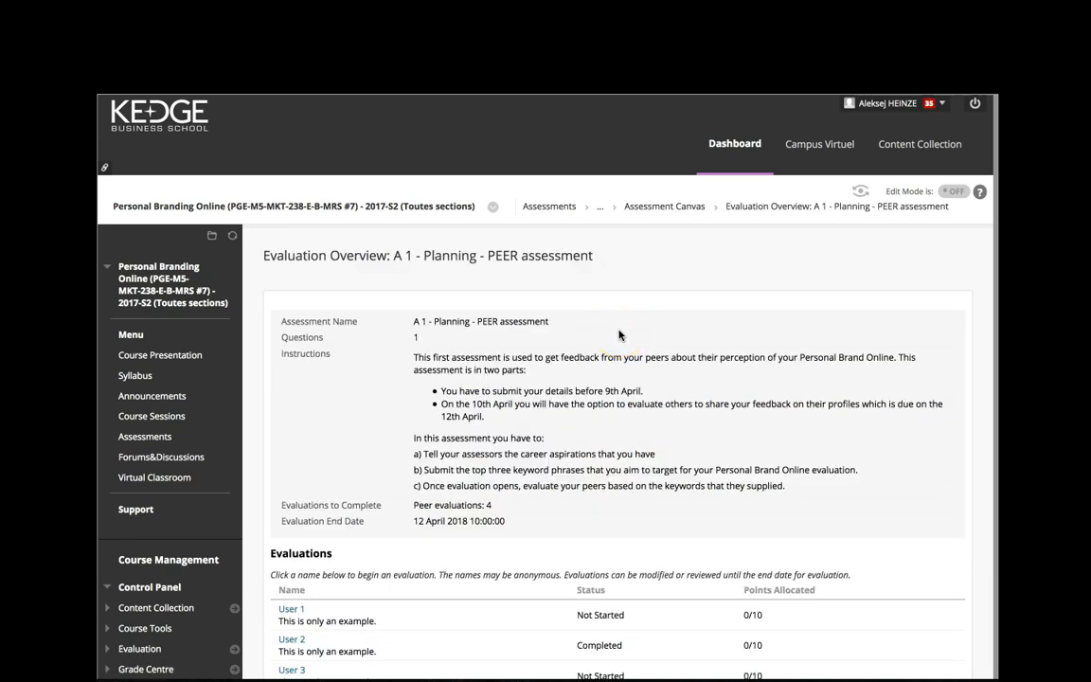
scroll(down, 3)
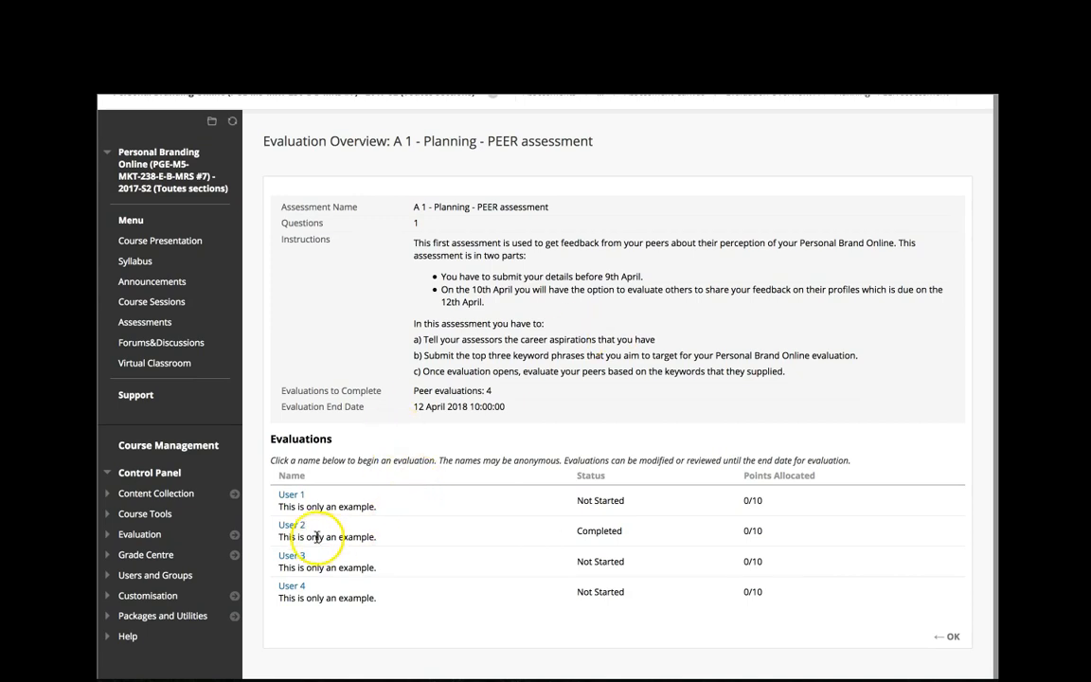
mouse_move(292, 492)
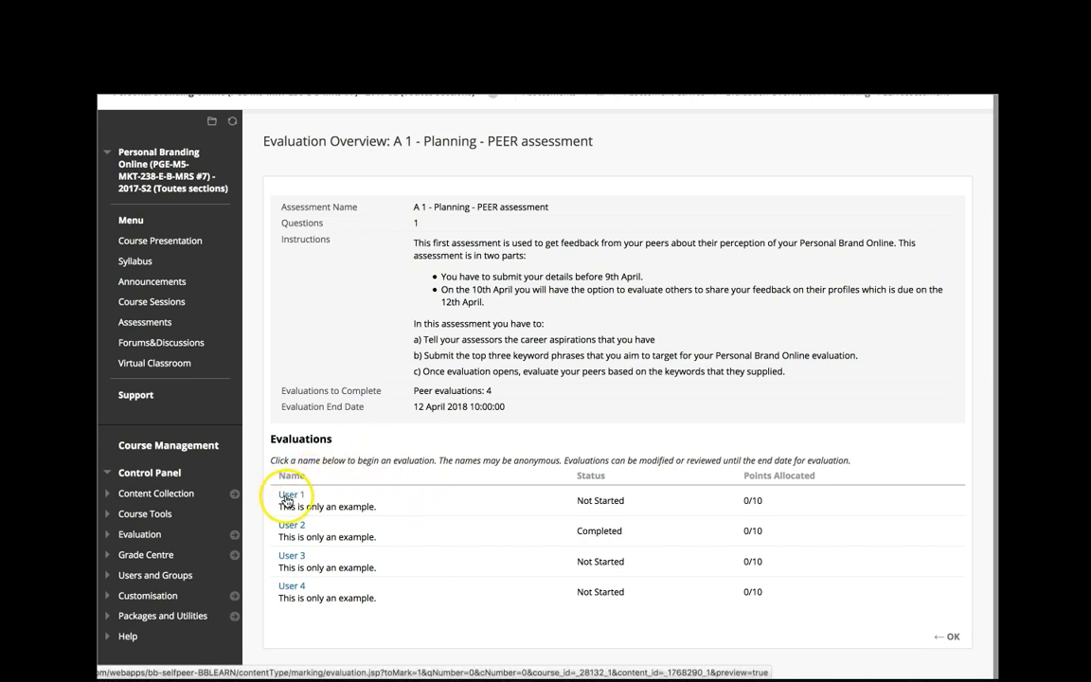
Start User 1's evaluation form and bring Criteria 1's scoring rubric into view
click(292, 495)
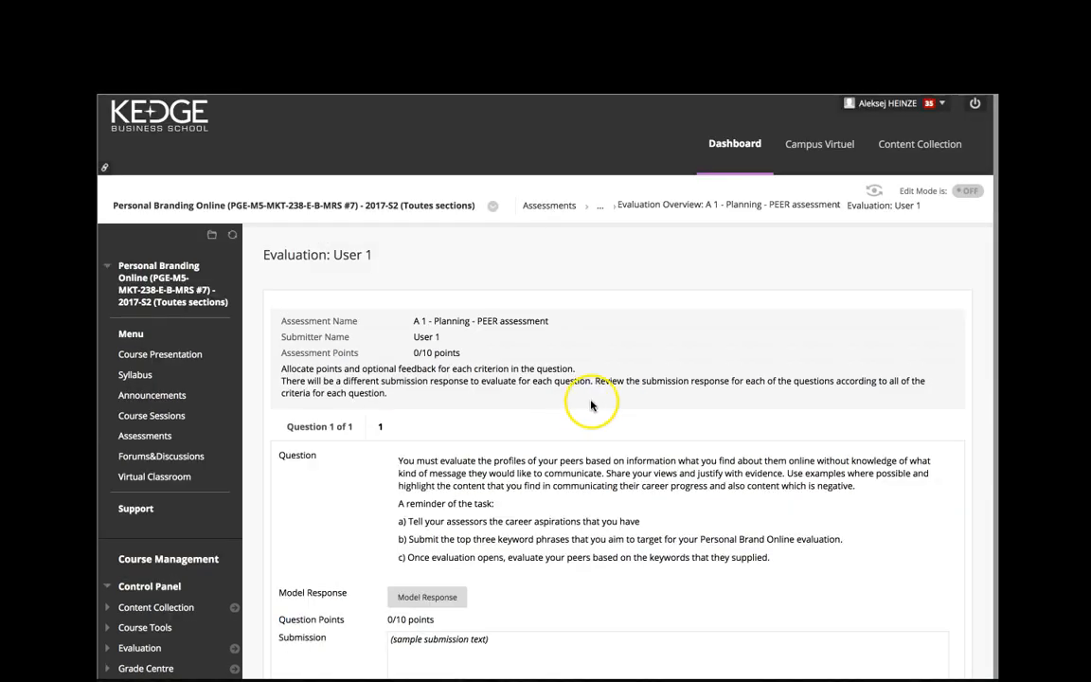
scroll(down, 3)
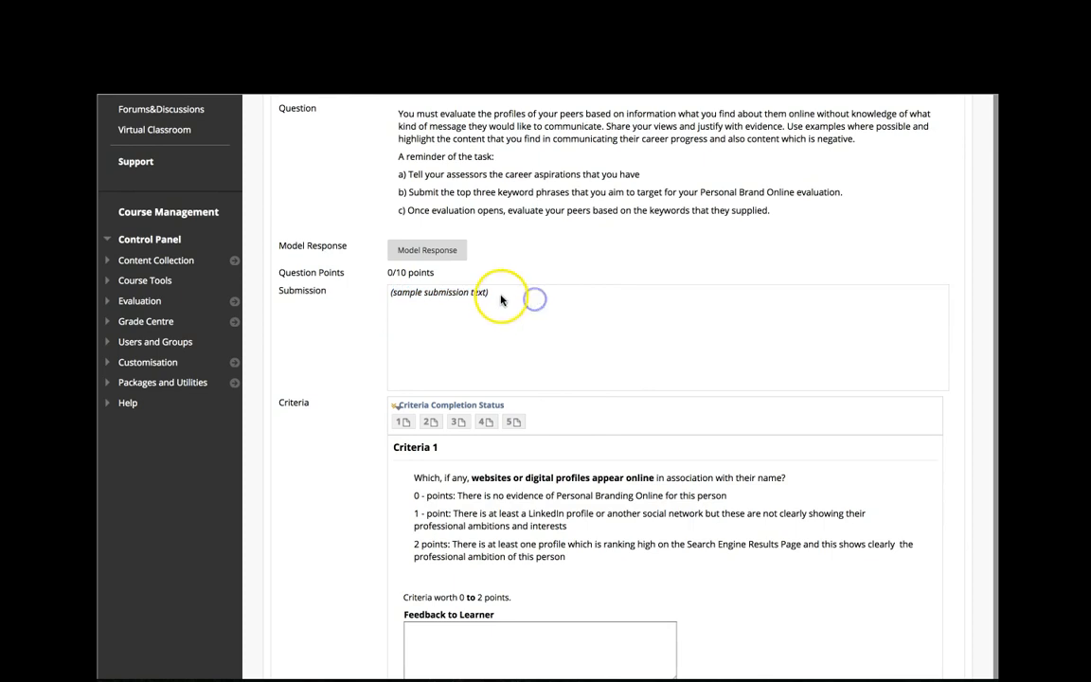
scroll(down, 3)
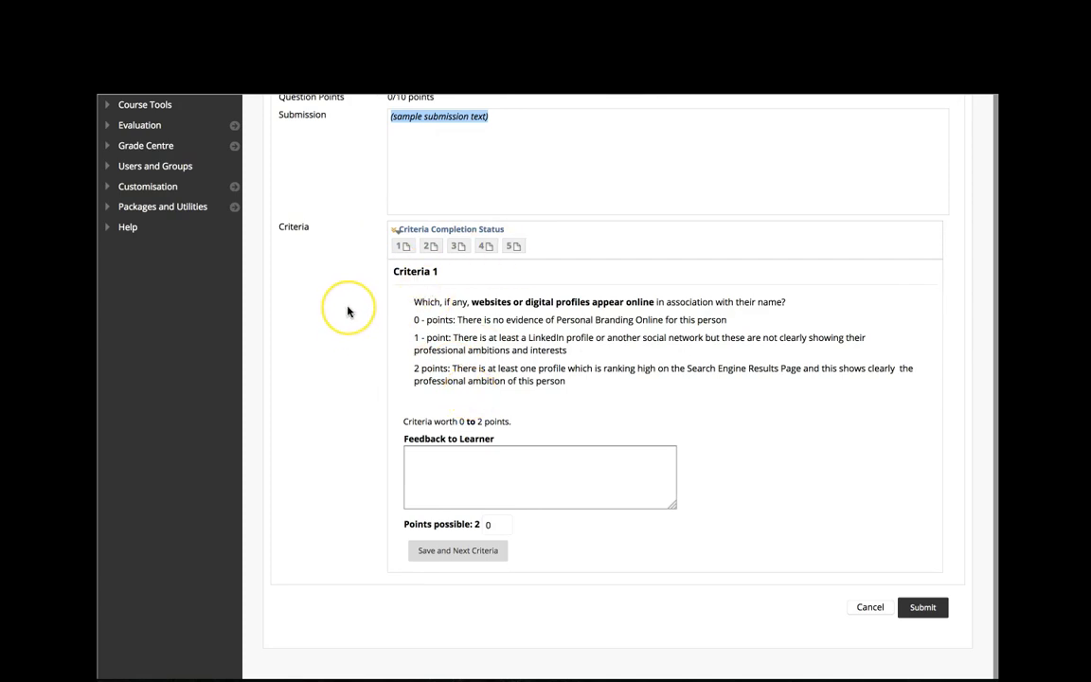
mouse_move(402, 242)
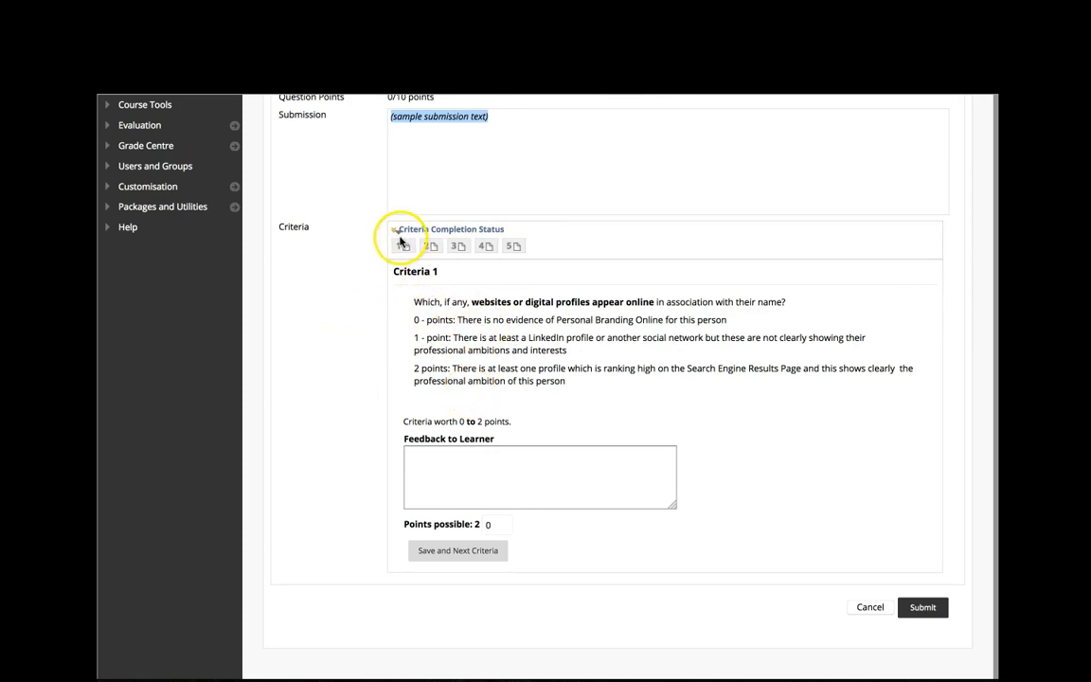
Advance through Criteria 2 to Criteria 3 on User 1's Personal Branding Online evaluation
click(430, 246)
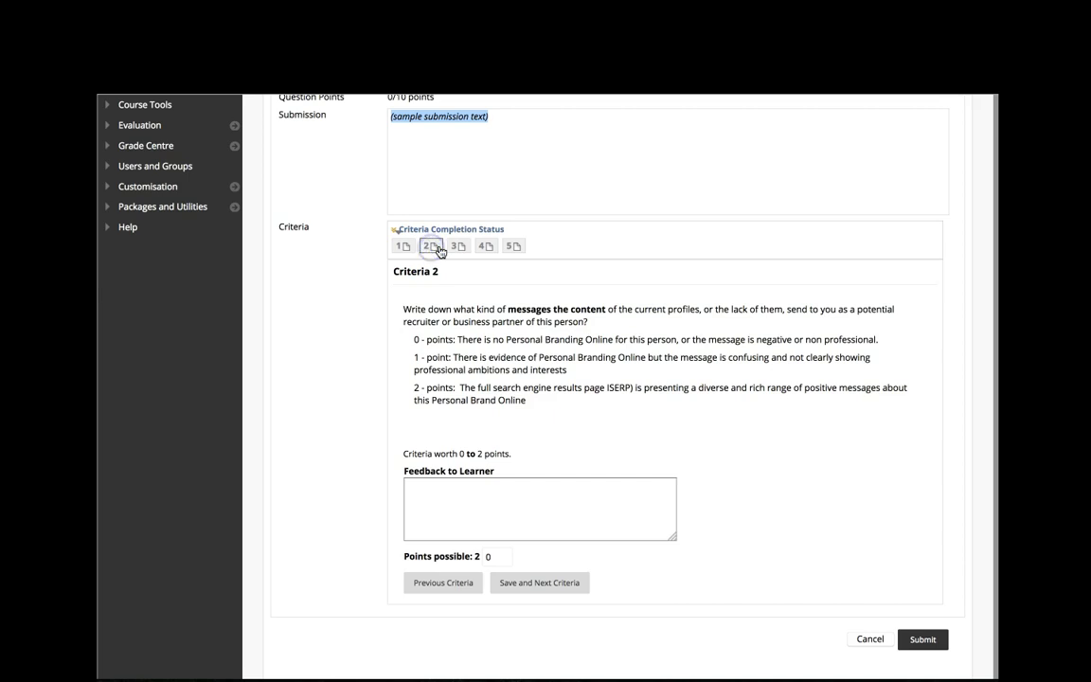
click(459, 246)
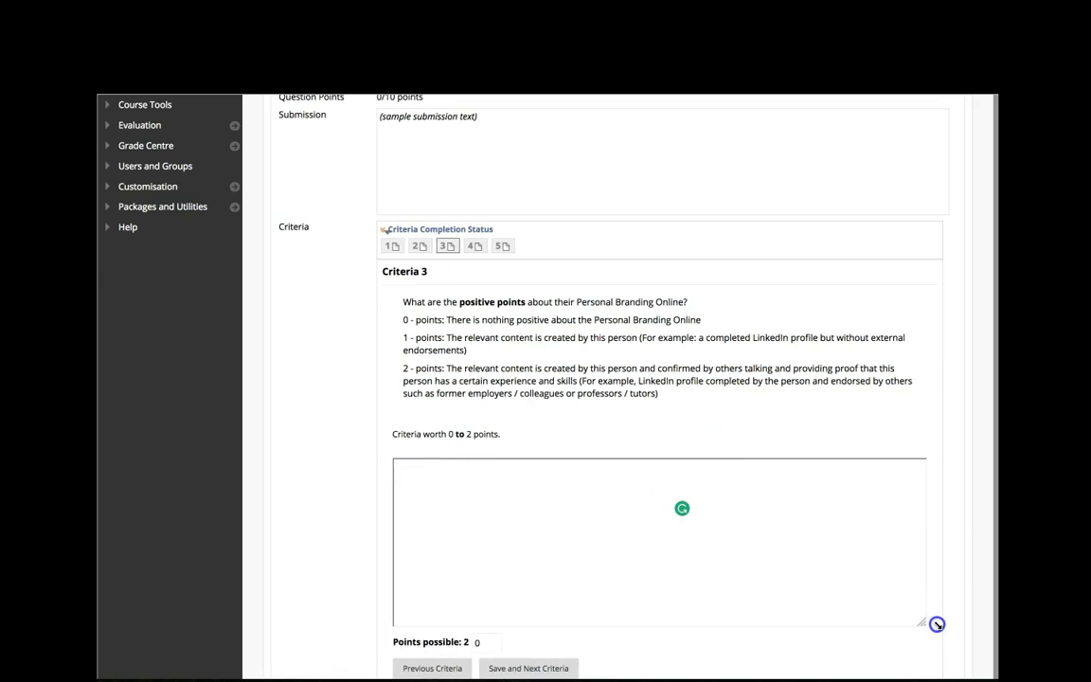
scroll(down, 3)
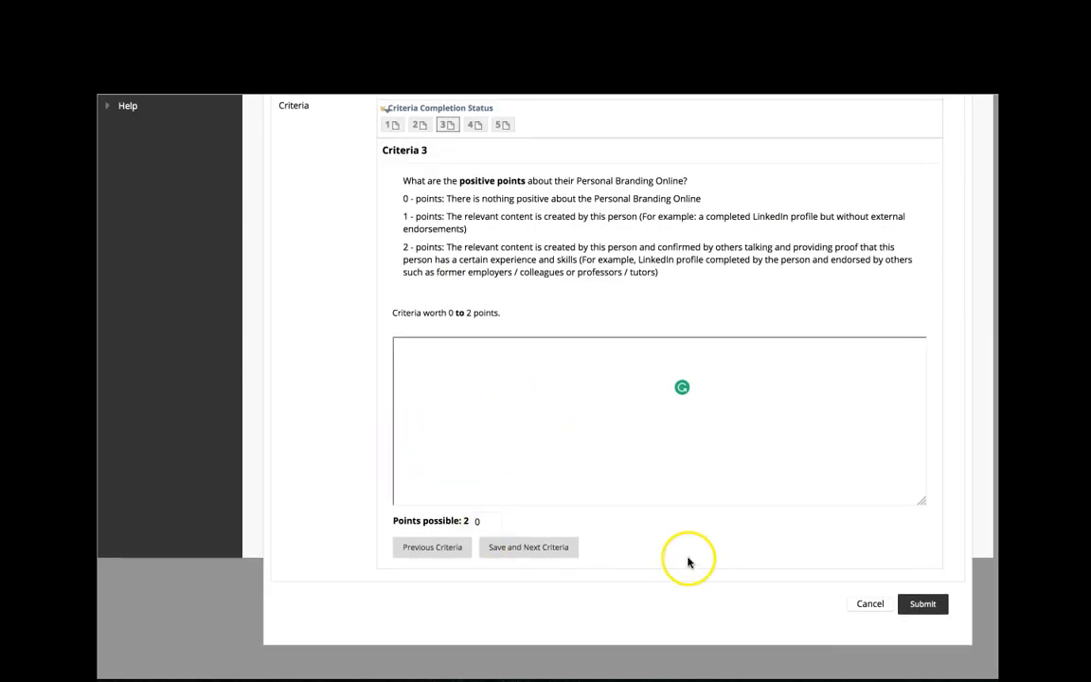
mouse_move(682, 469)
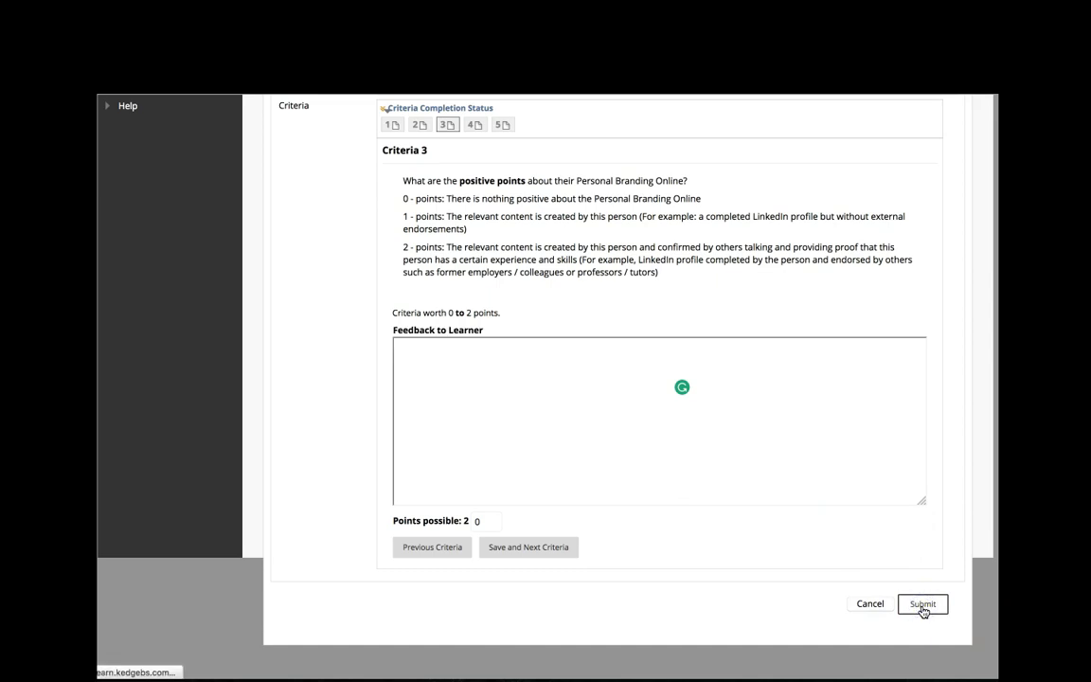
Submit User 1's evaluation, returning to the overview with the submission confirmation
click(920, 603)
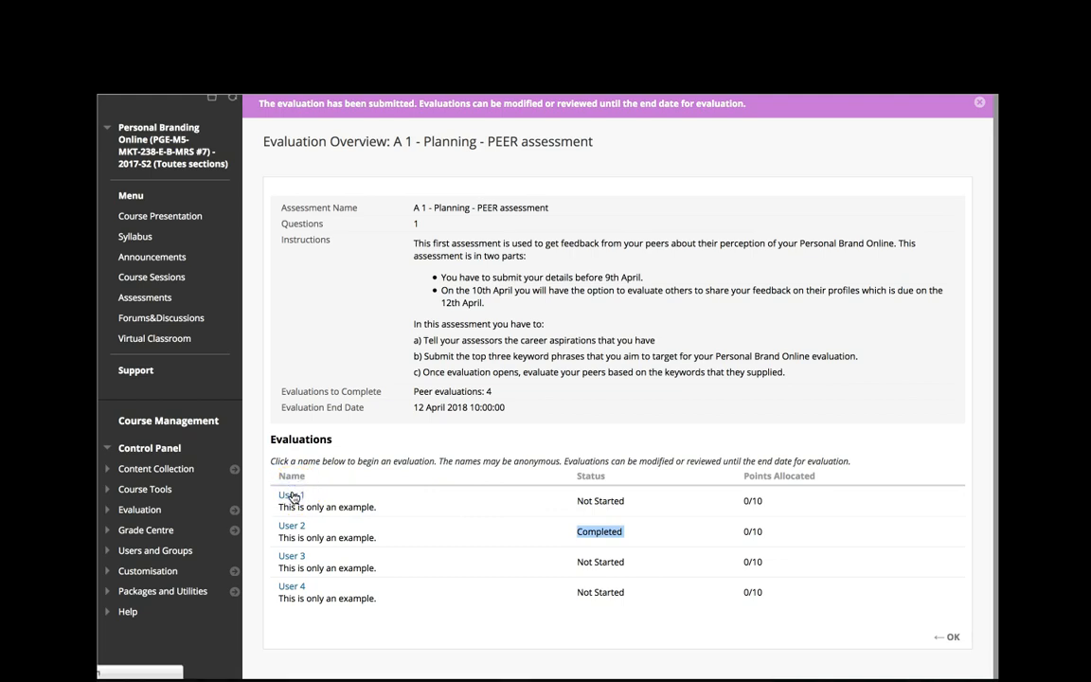
Reopen User 1's evaluation, jump to Criteria 5 and submit it again
click(291, 495)
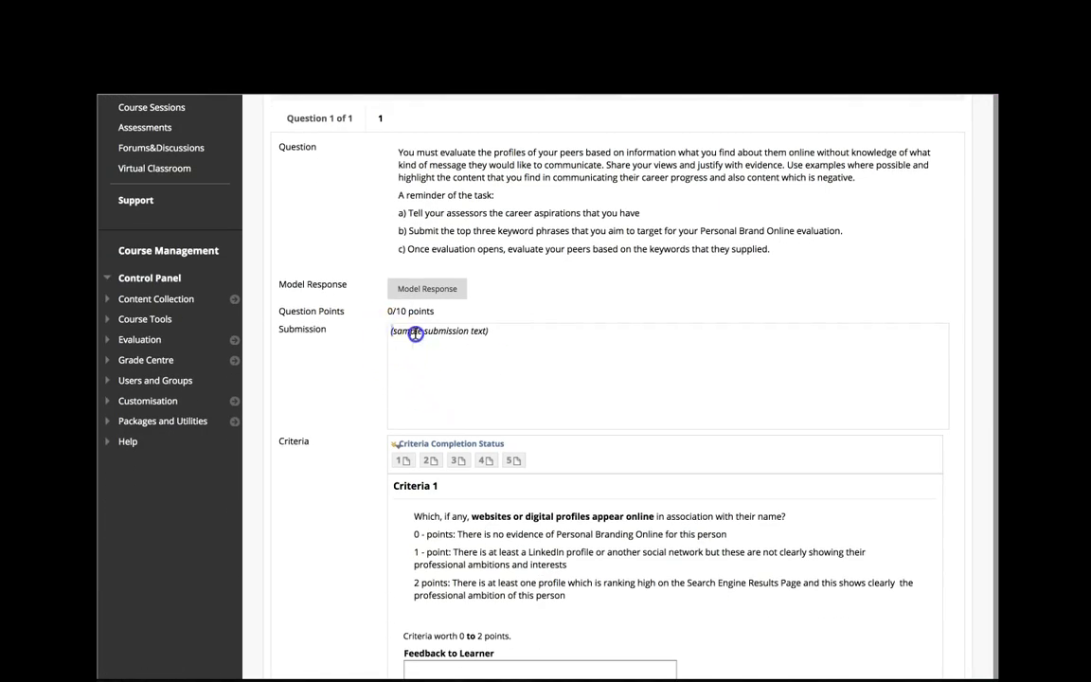
scroll(down, 3)
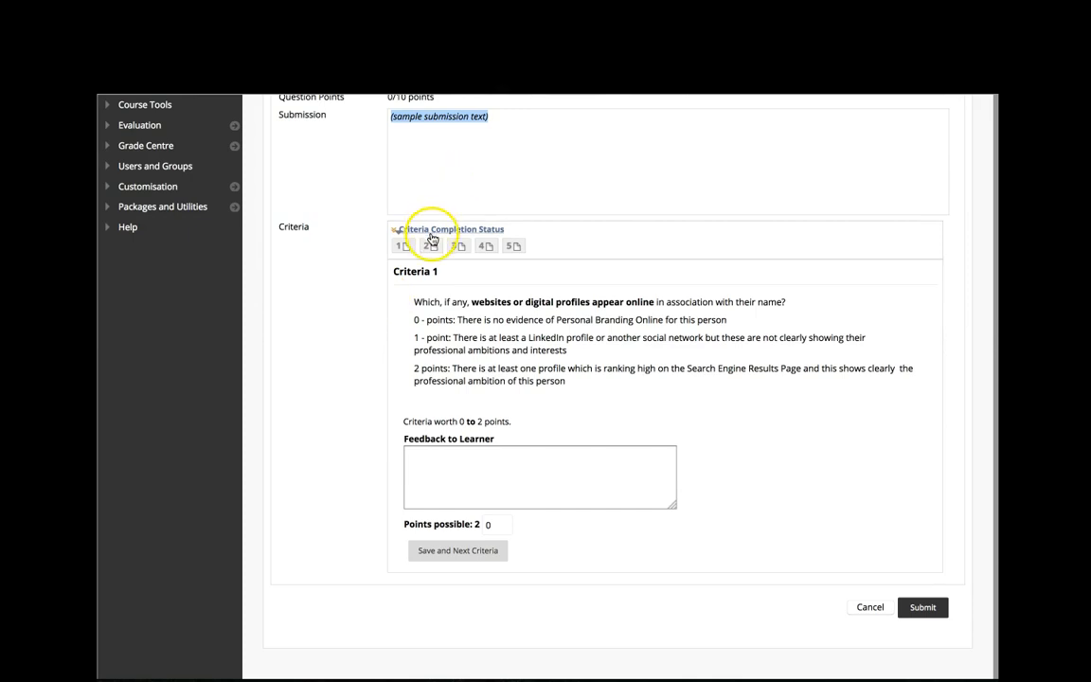
click(511, 246)
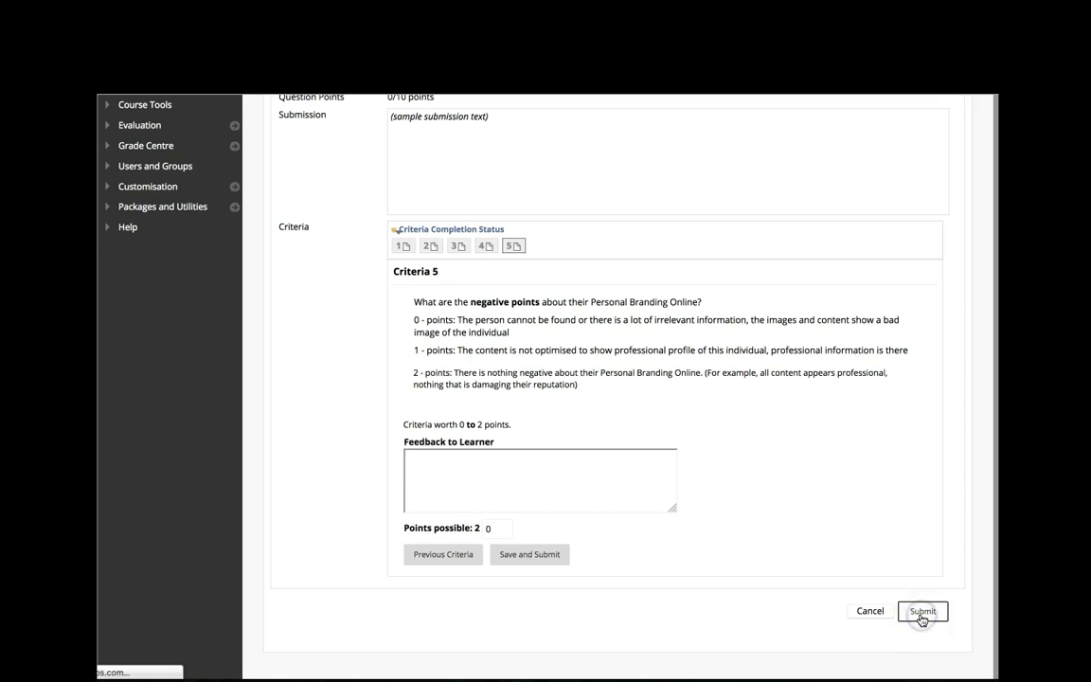
click(920, 610)
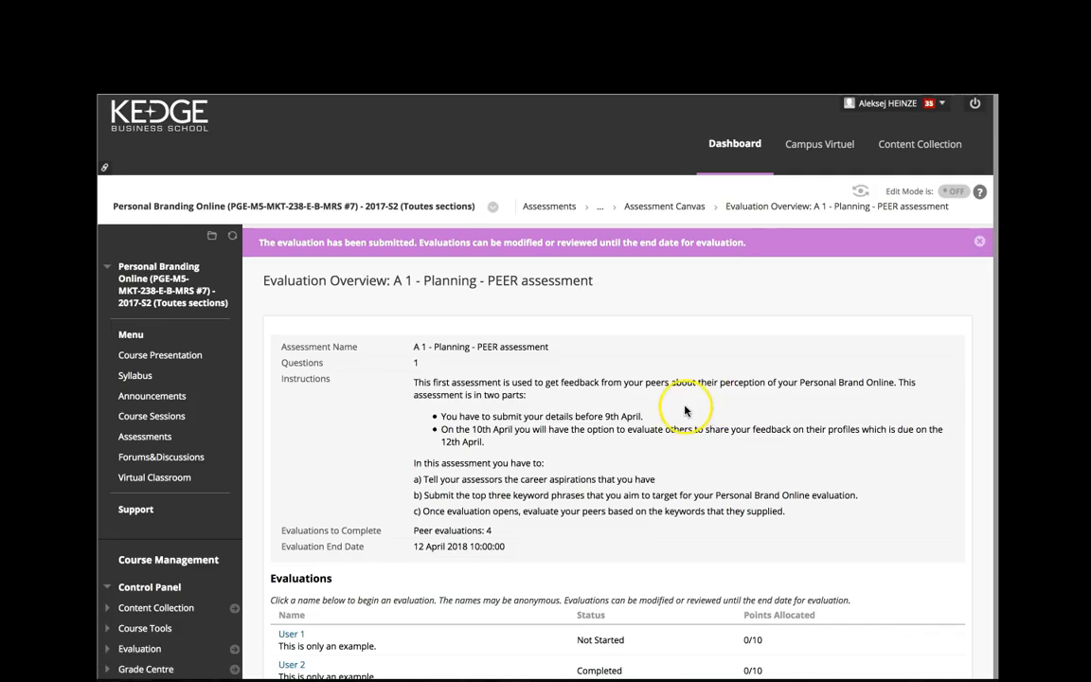